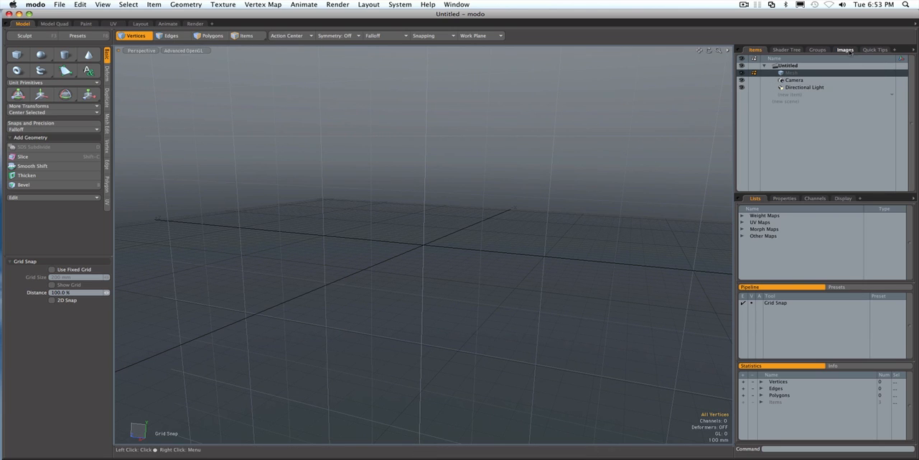
Load back02, side02, top02 and front02 .tga from the Nissan 350z folder as image clips
click(845, 49)
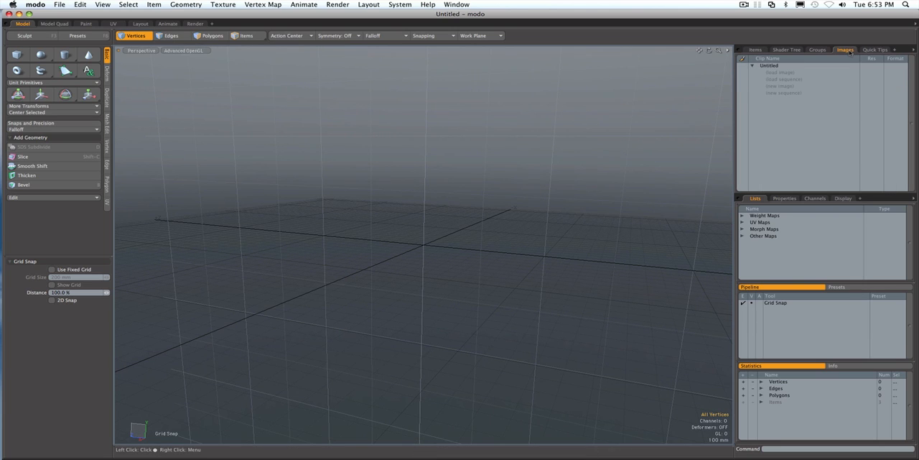
click(774, 73)
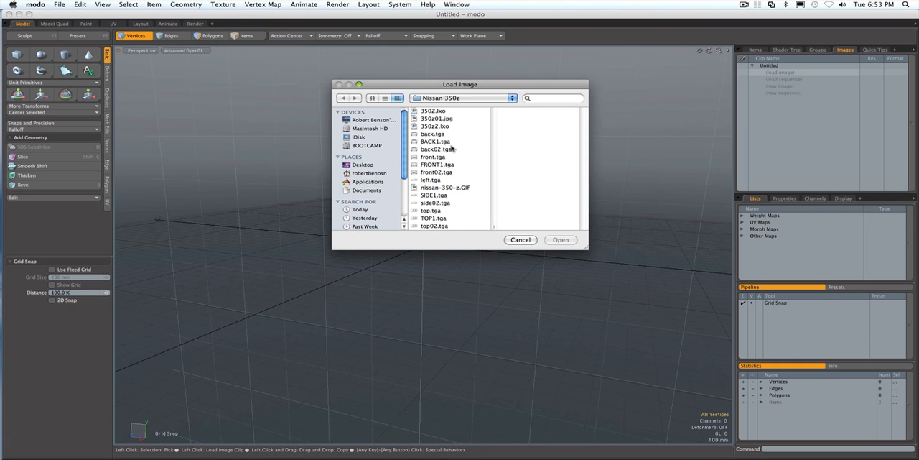
click(434, 149)
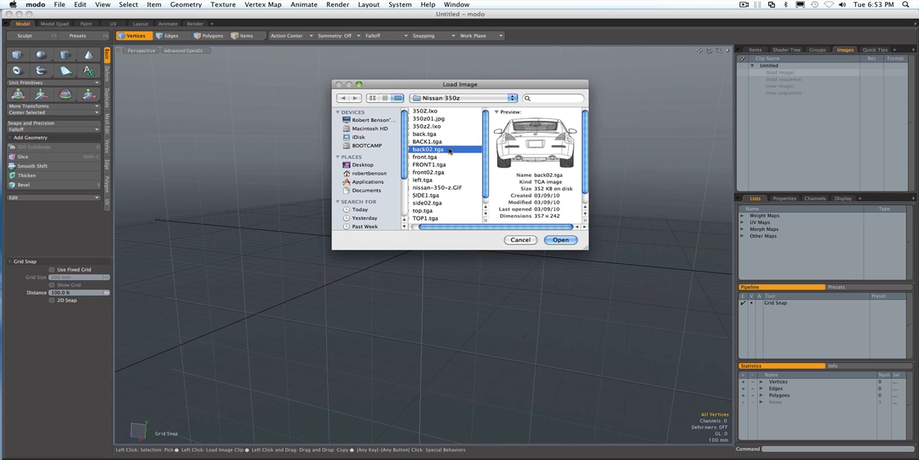
mouse_move(431, 172)
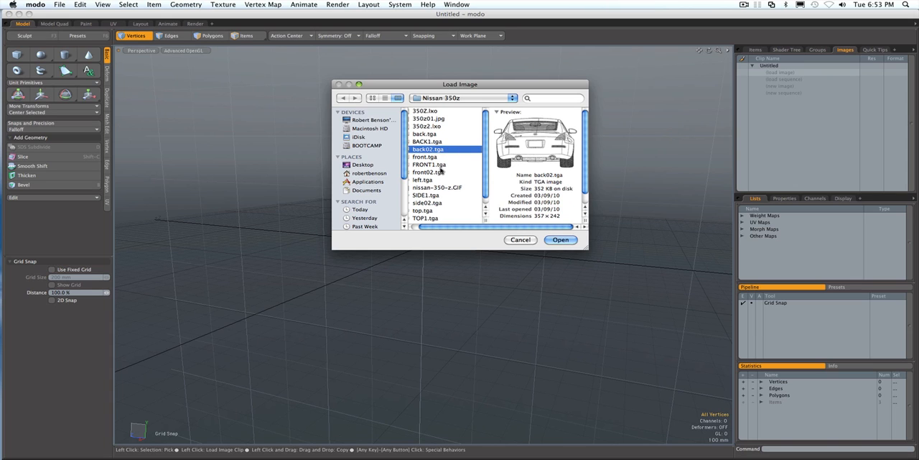
mouse_move(439, 202)
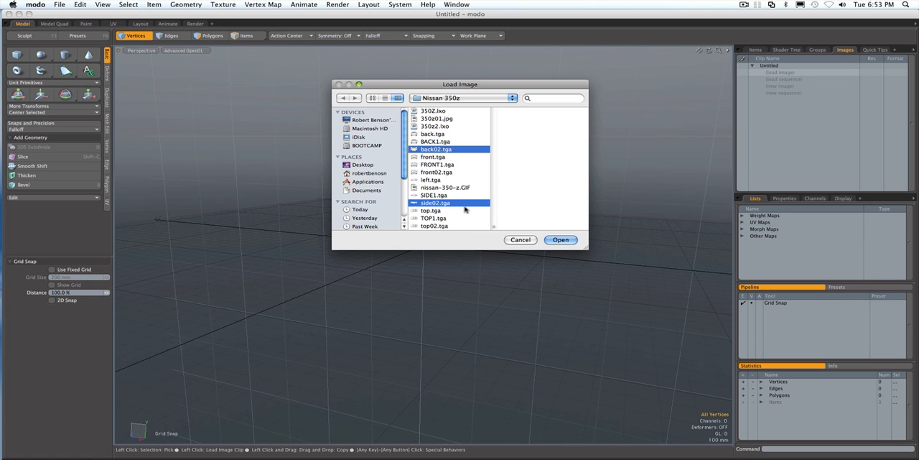
click(434, 226)
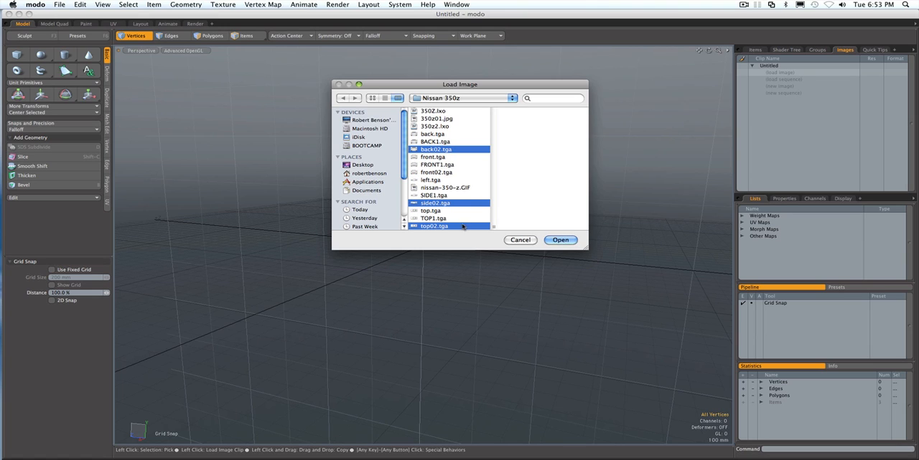
mouse_move(454, 174)
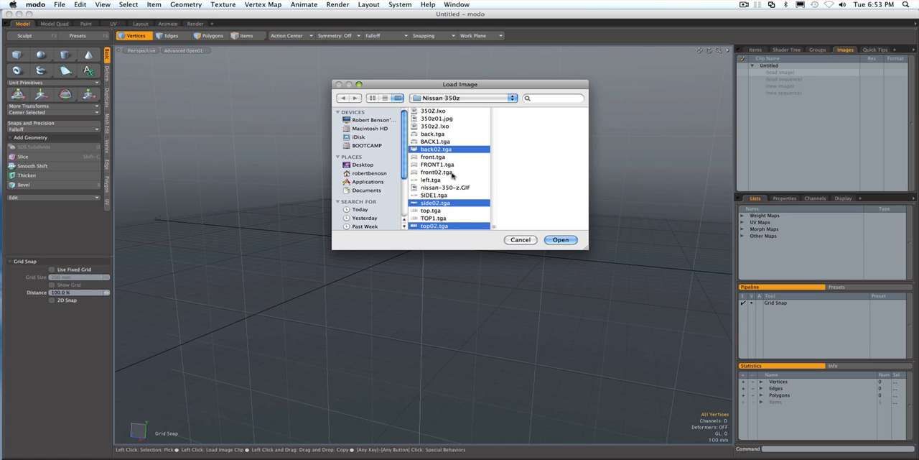
click(561, 239)
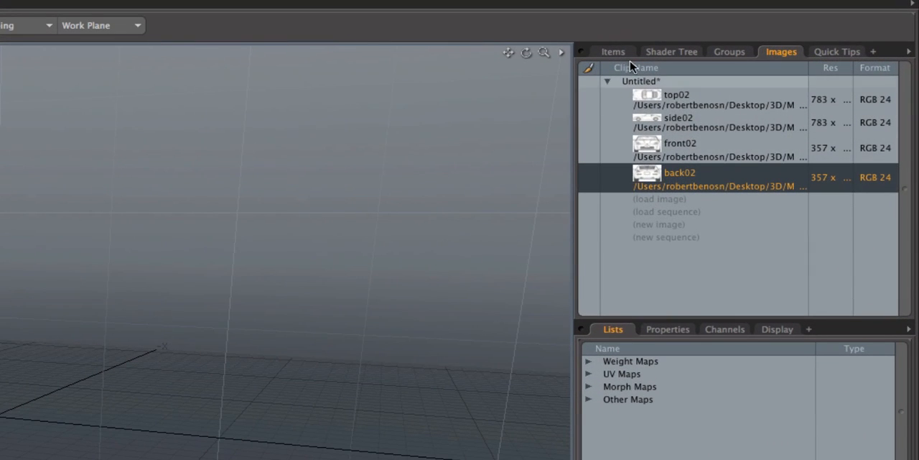
Add a new Backdrop Item to the scene from the Items list
click(610, 51)
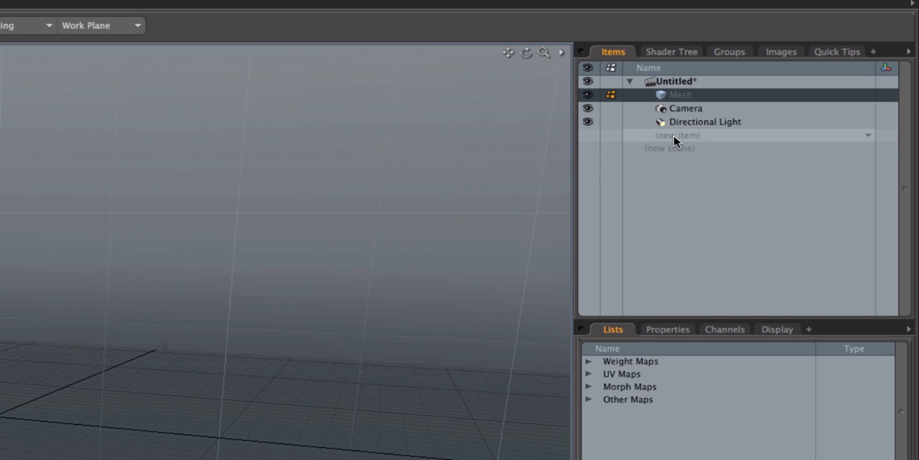
click(675, 135)
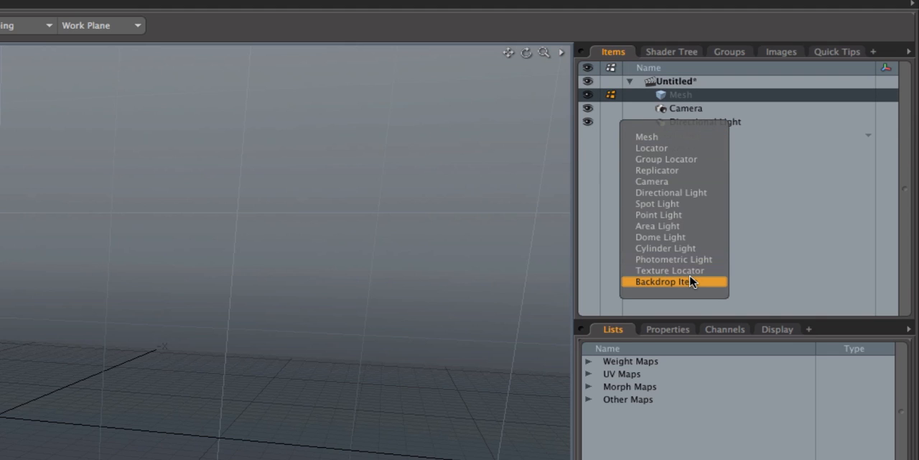
click(673, 282)
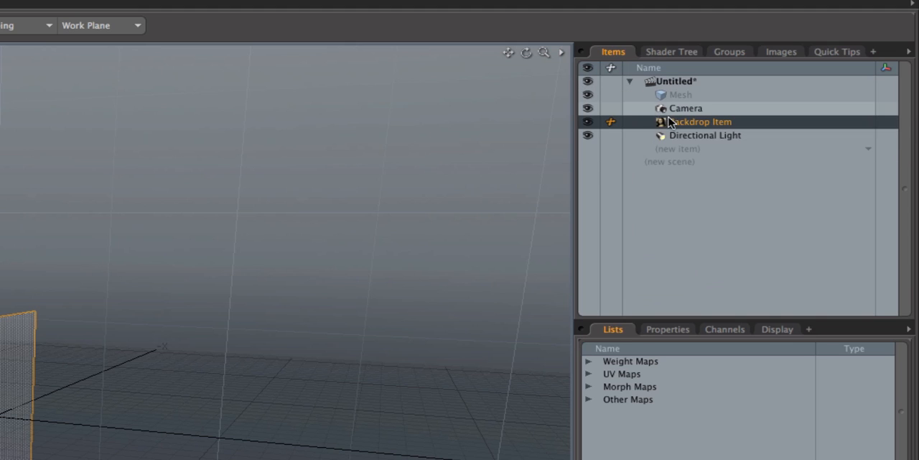
Duplicate the backdrop into a second copy, then start duplicating both backdrops
right_click(696, 121)
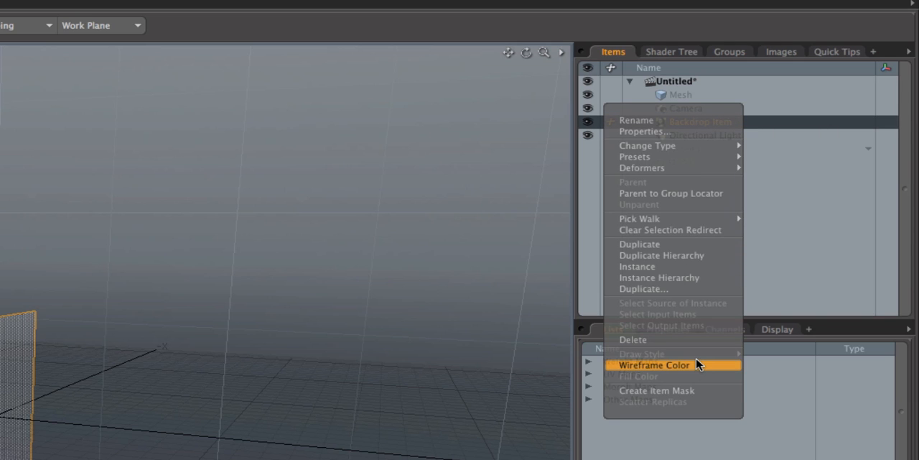
click(643, 289)
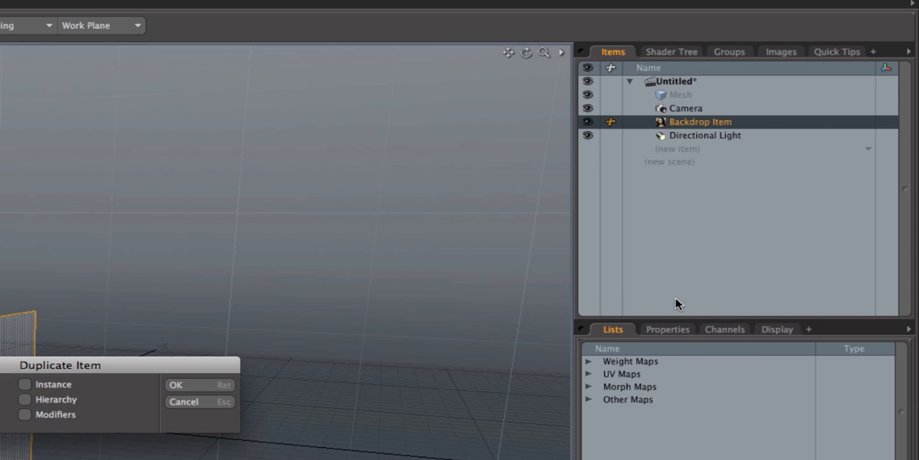
click(183, 384)
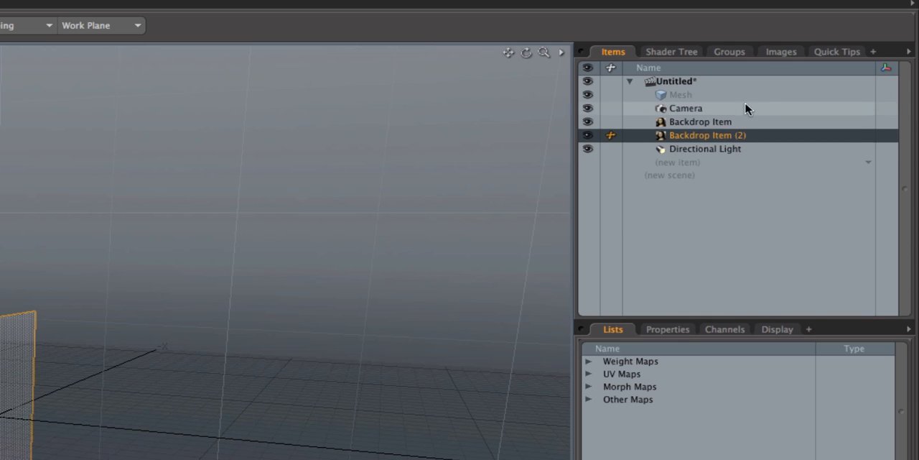
right_click(708, 135)
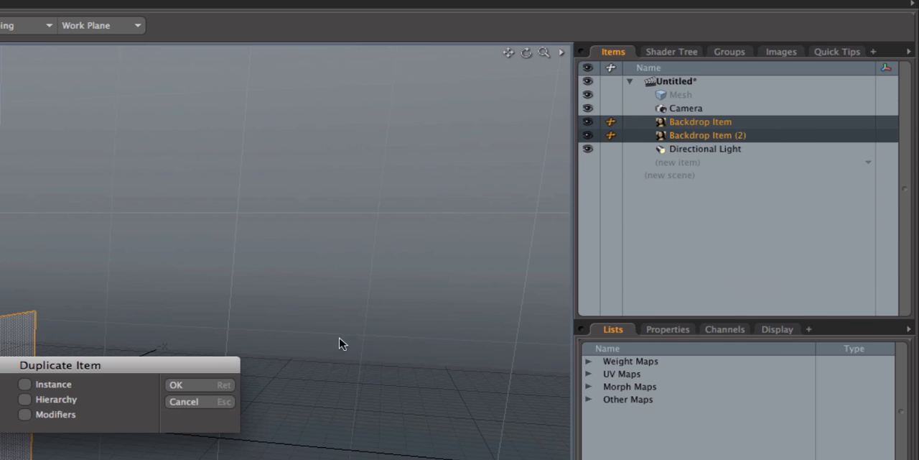
Confirm the duplicate for four backdrops and rename the first two top and side
click(183, 384)
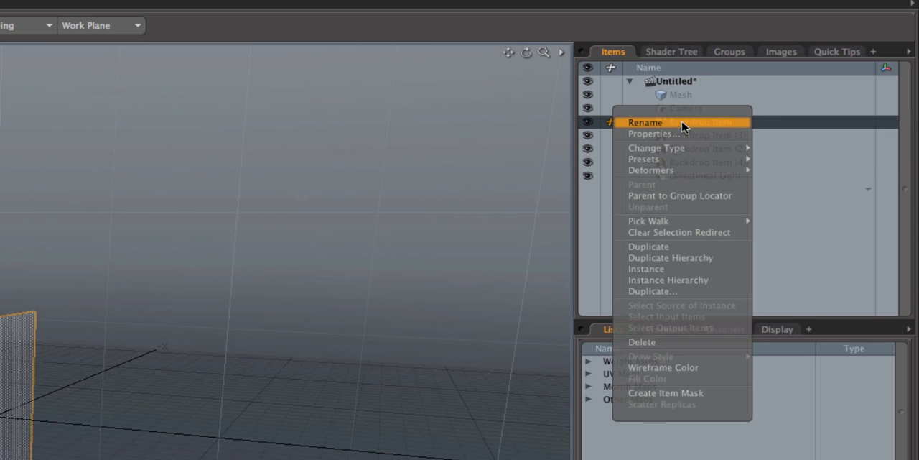
click(647, 121)
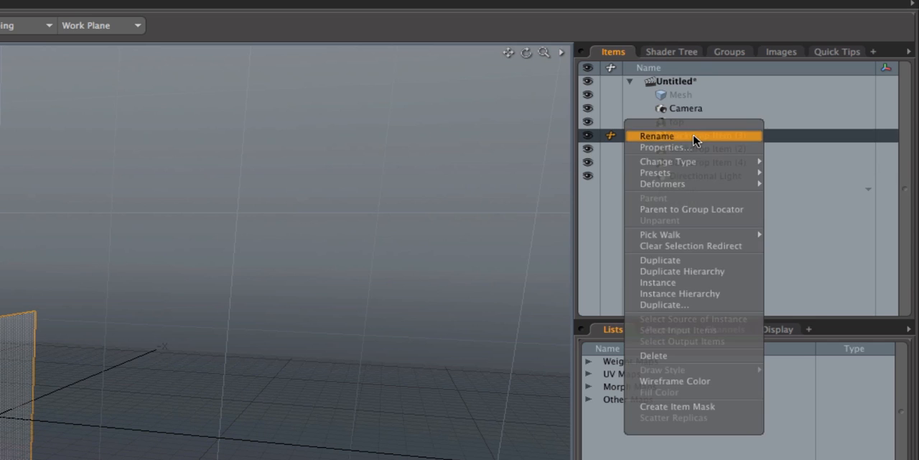
click(657, 136)
text(side)
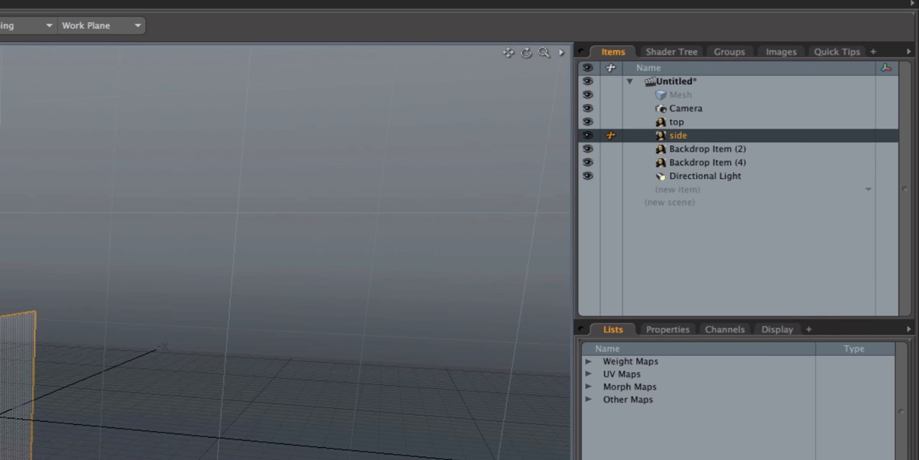
Rename the remaining two backdrops 'front' and 'back'
click(708, 149)
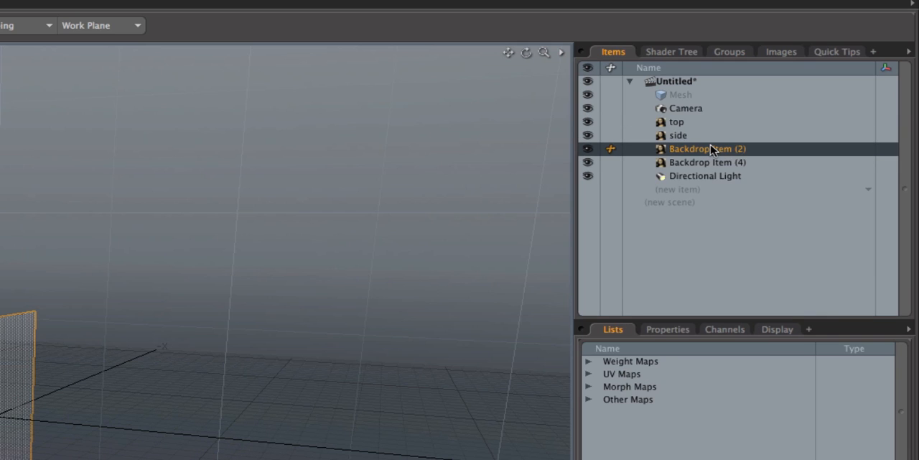
double_click(707, 149)
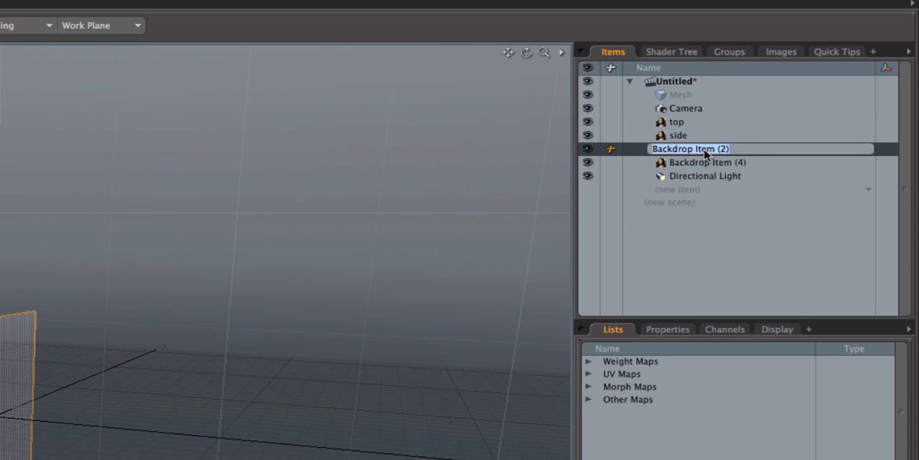
mouse_move(745, 151)
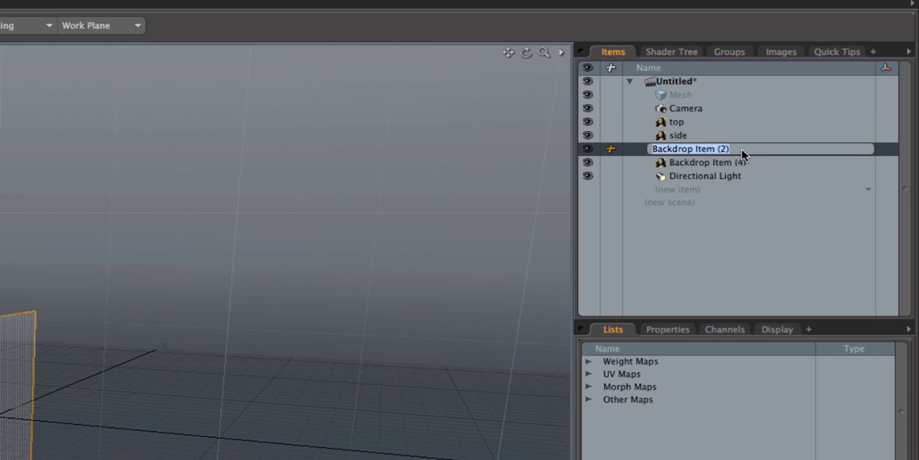
text(front)
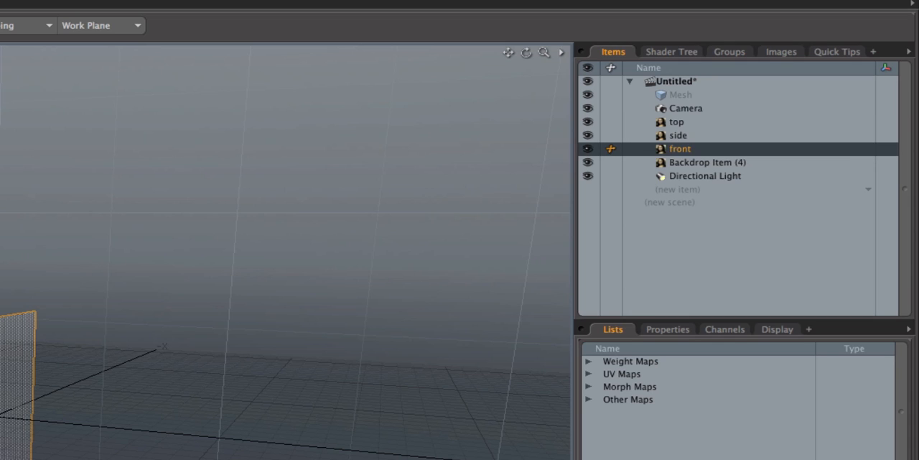
click(708, 162)
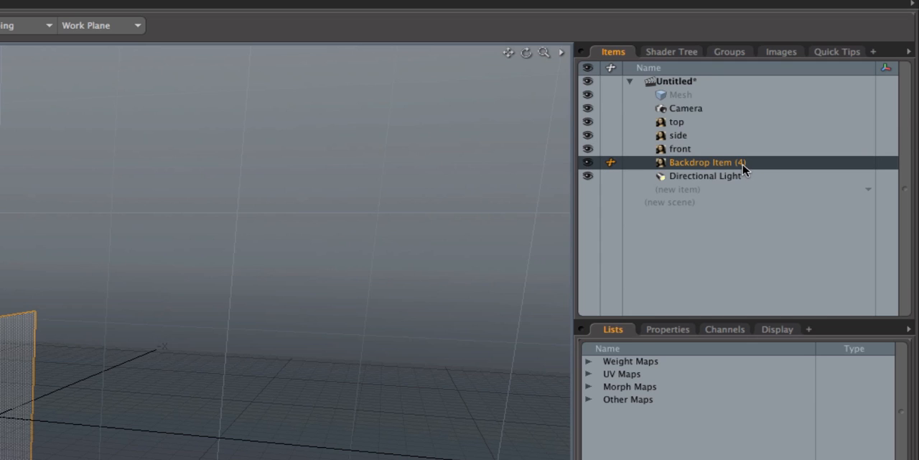
text(back)
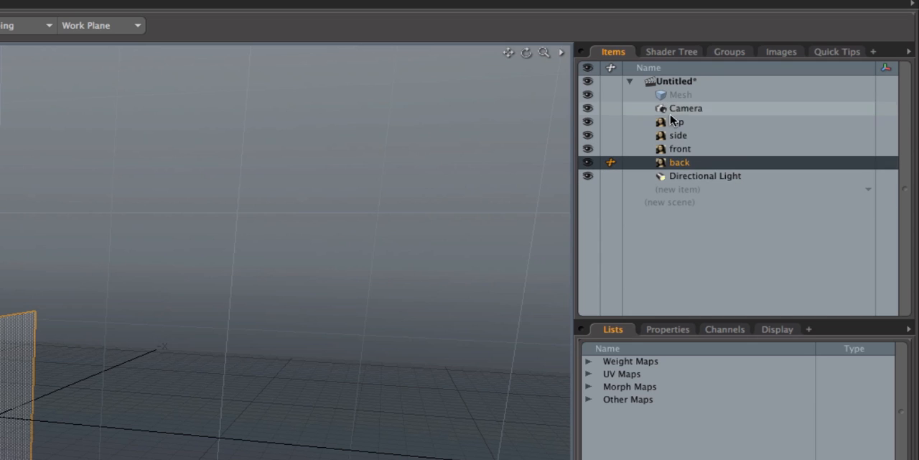
mouse_move(674, 121)
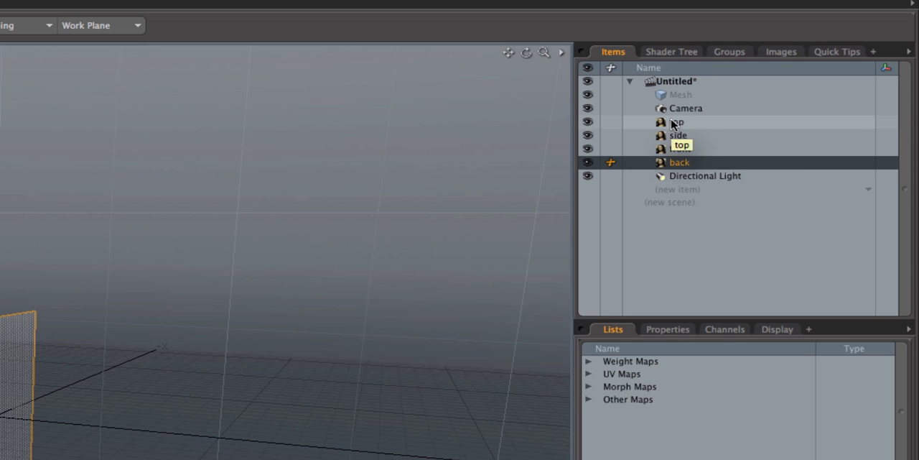
Assign backdrop images, giving the side backdrop the side02 image and its projection
click(678, 123)
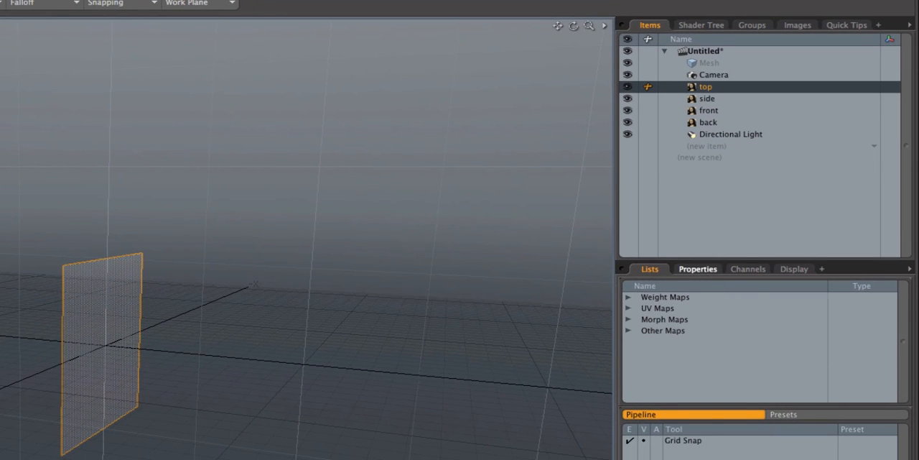
click(698, 269)
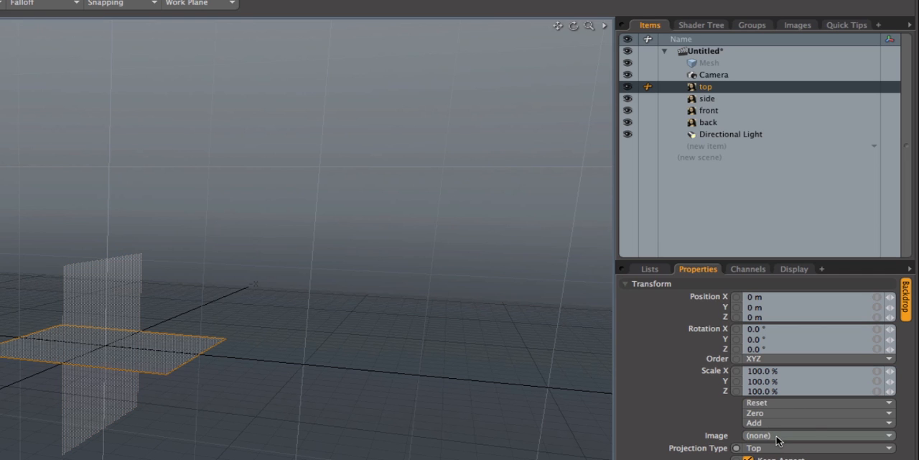
click(812, 435)
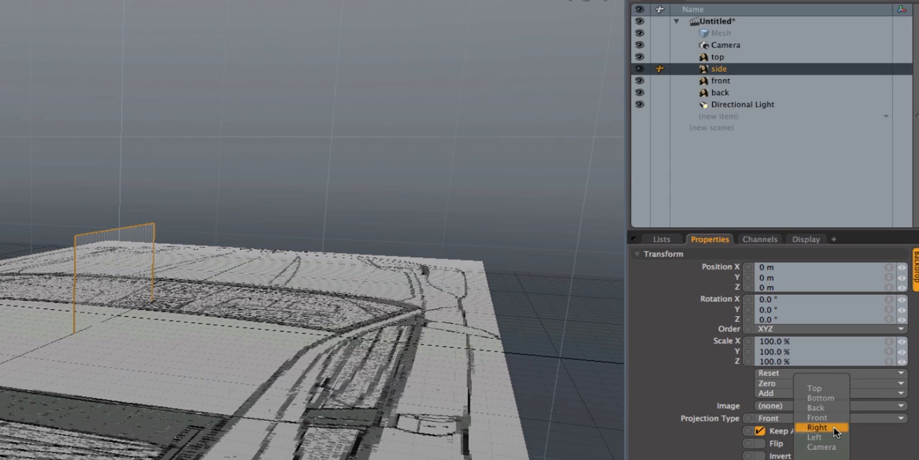
click(816, 435)
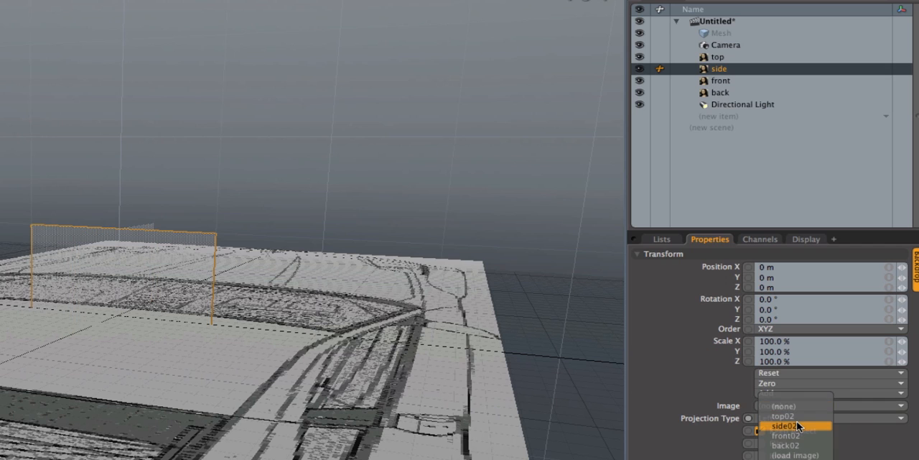
click(782, 425)
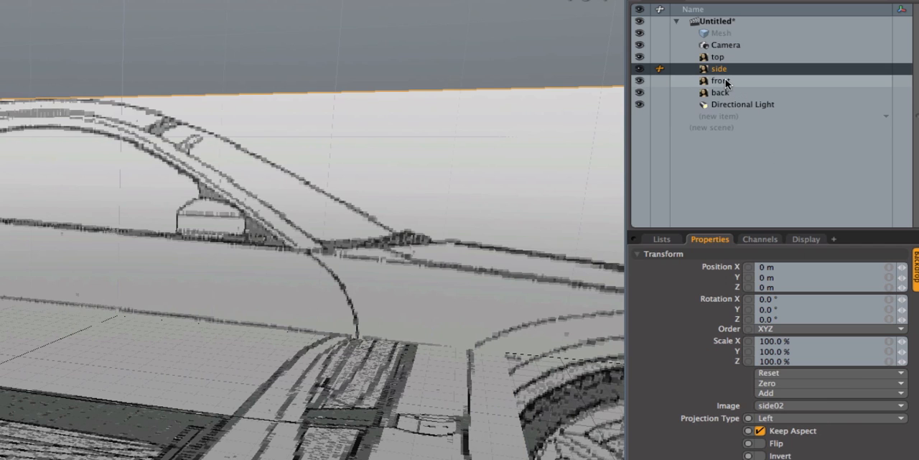
Give the front backdrop Front projection and the front02 image, then check back
click(720, 81)
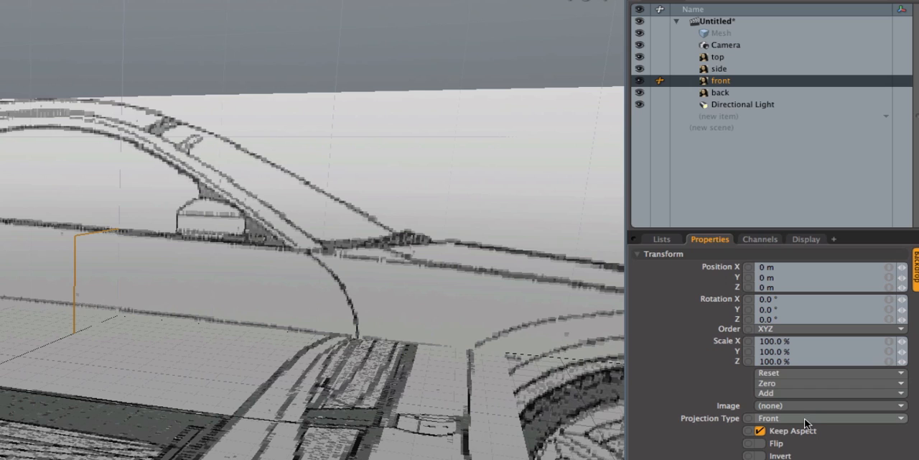
mouse_move(807, 424)
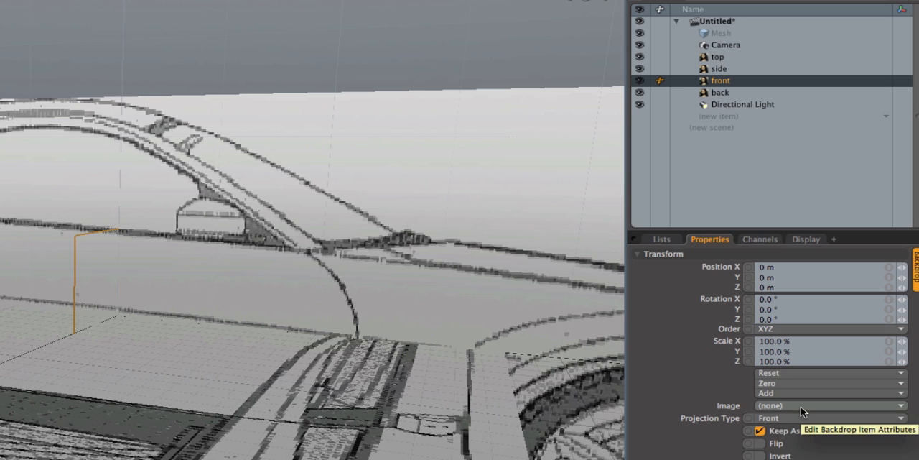
click(822, 405)
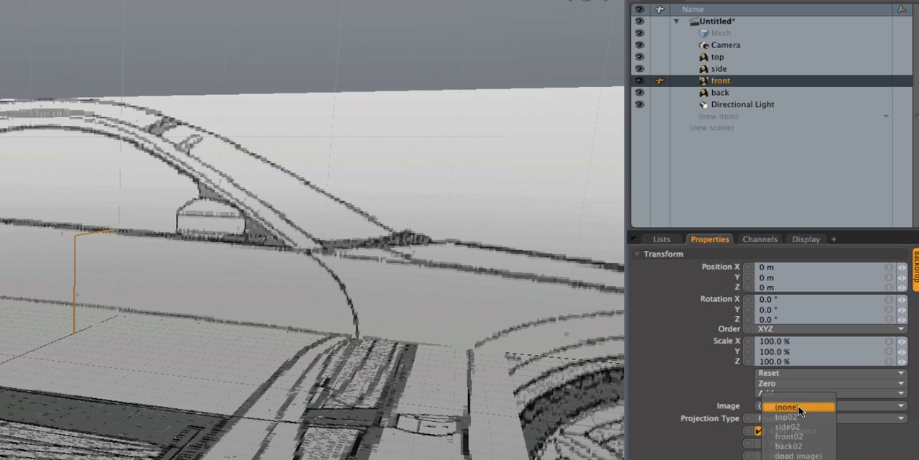
click(791, 434)
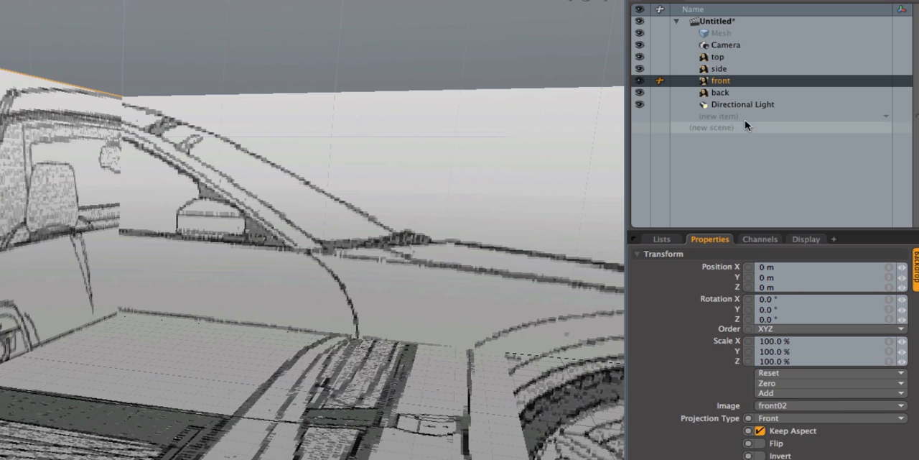
click(721, 92)
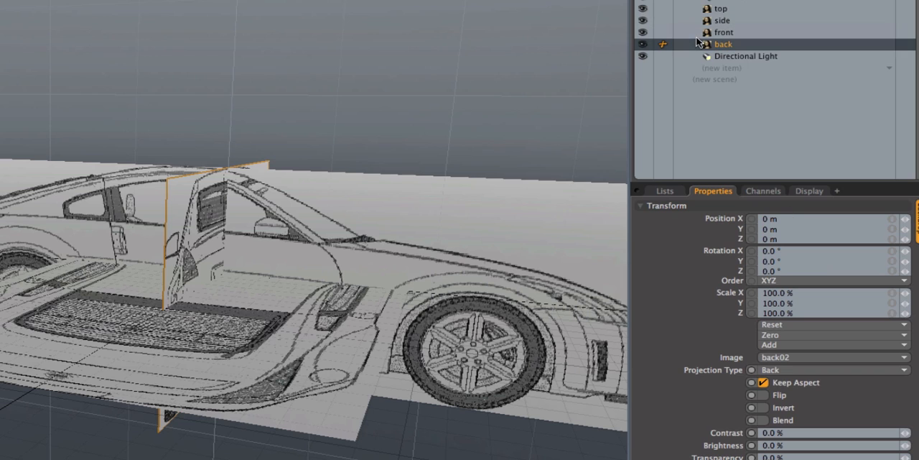
mouse_move(708, 10)
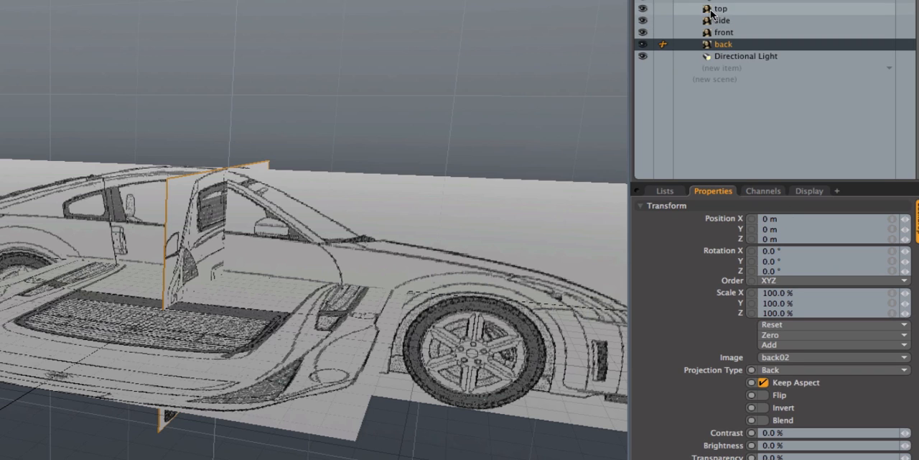
click(719, 9)
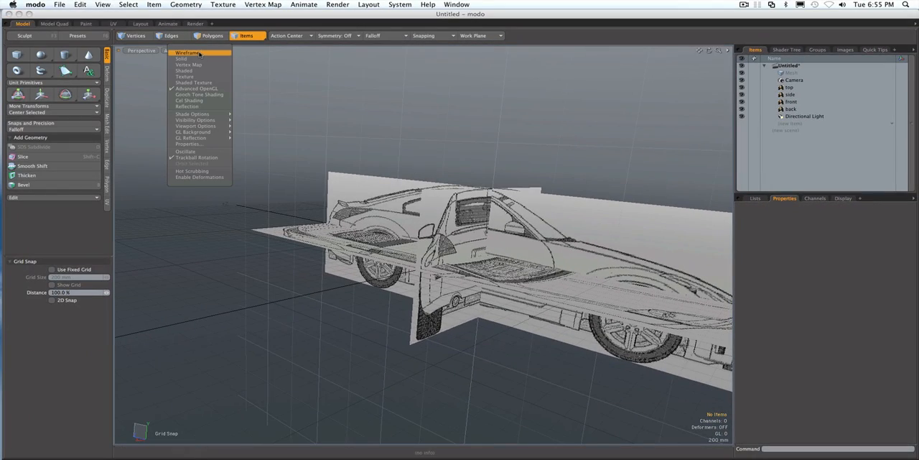
mouse_move(196, 158)
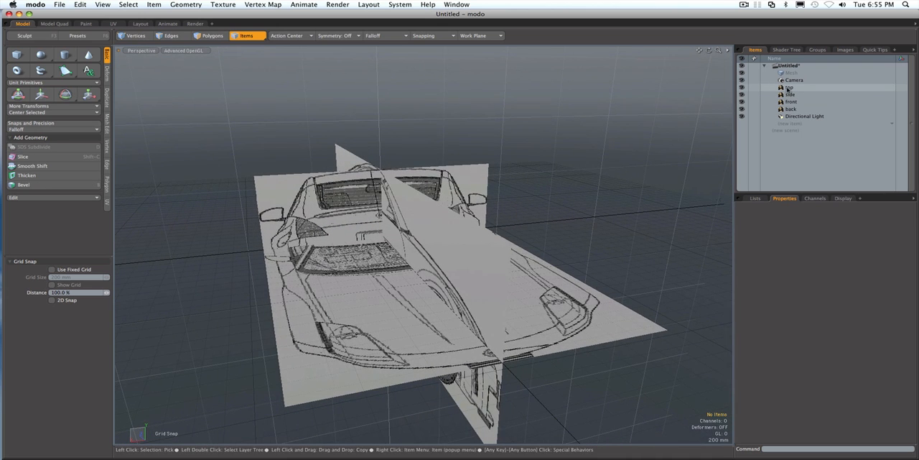
Move top down, back behind, front far forward and side off along X
click(783, 87)
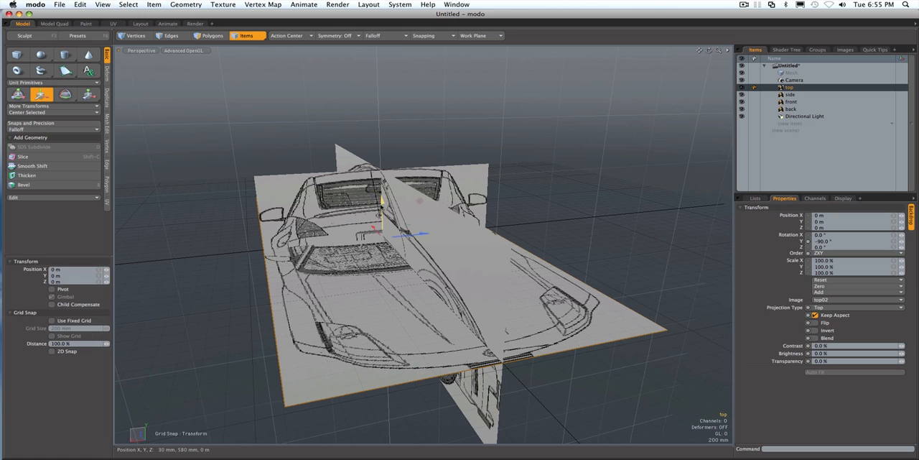
drag(381, 208, 384, 259)
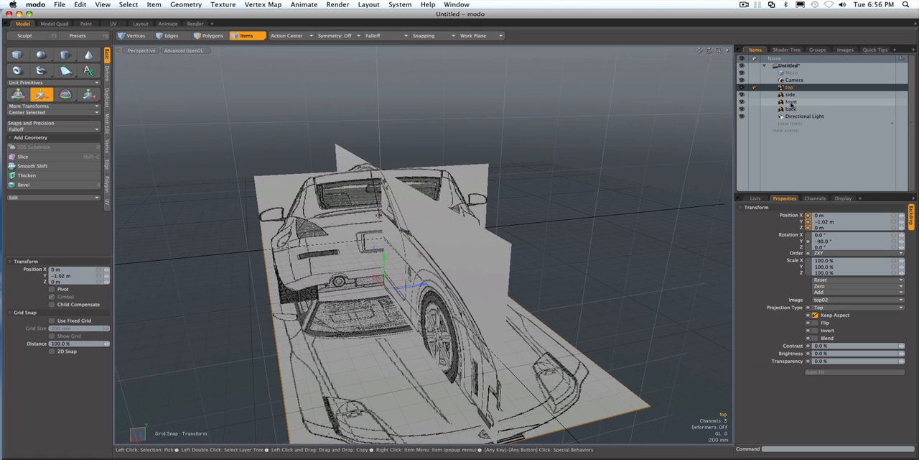
click(794, 109)
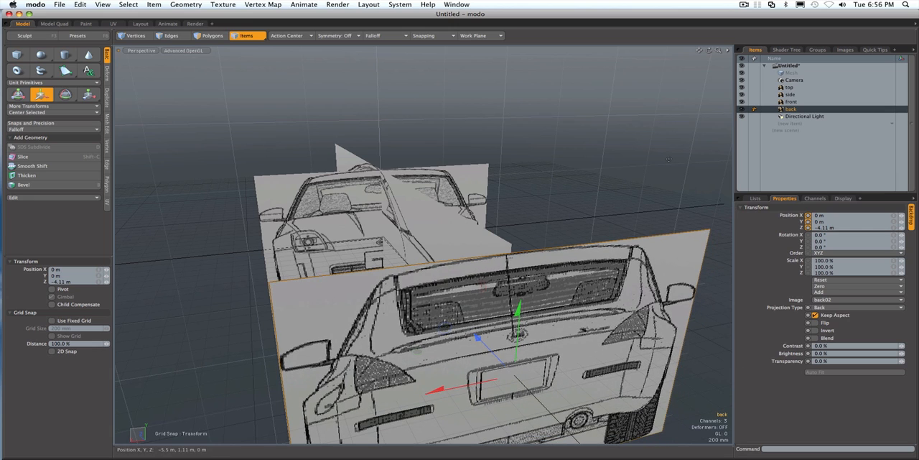
click(790, 101)
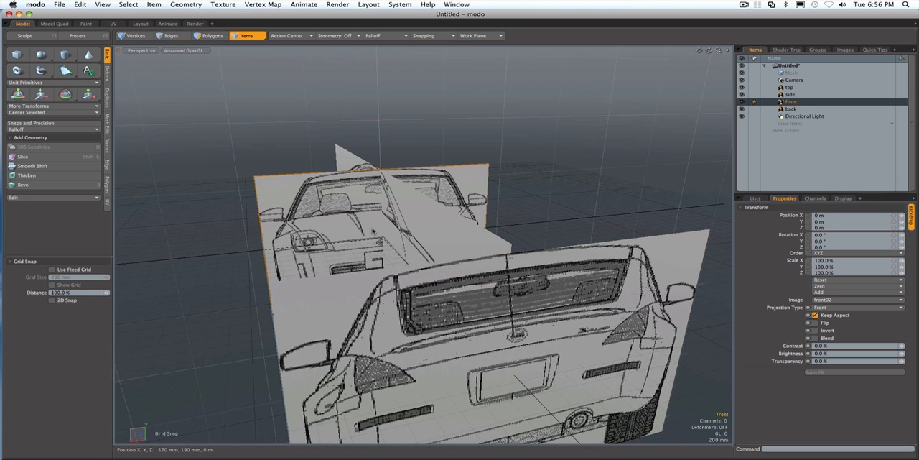
click(41, 94)
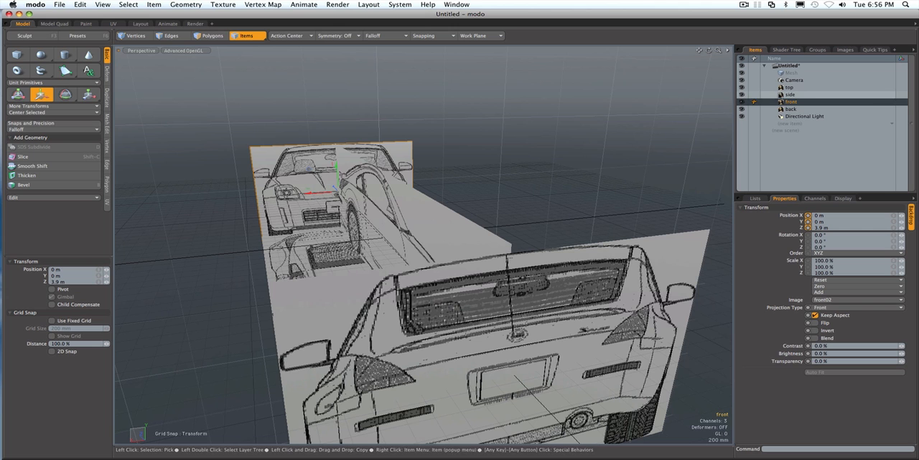
click(790, 94)
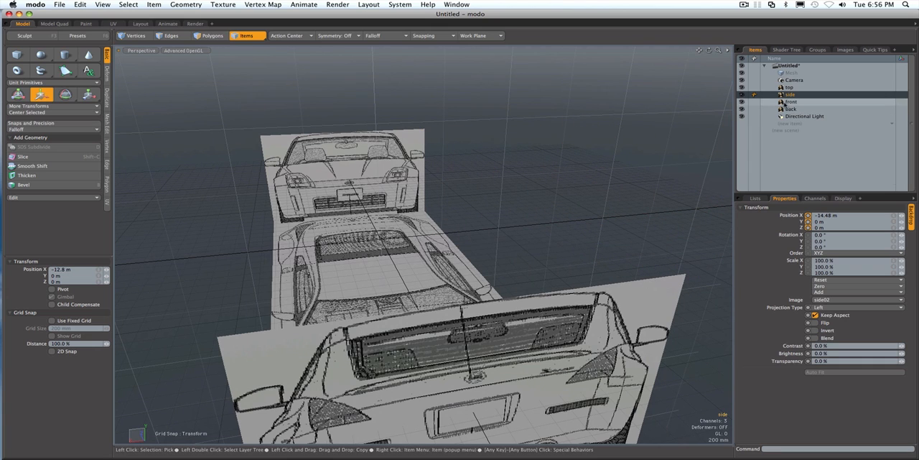
click(795, 104)
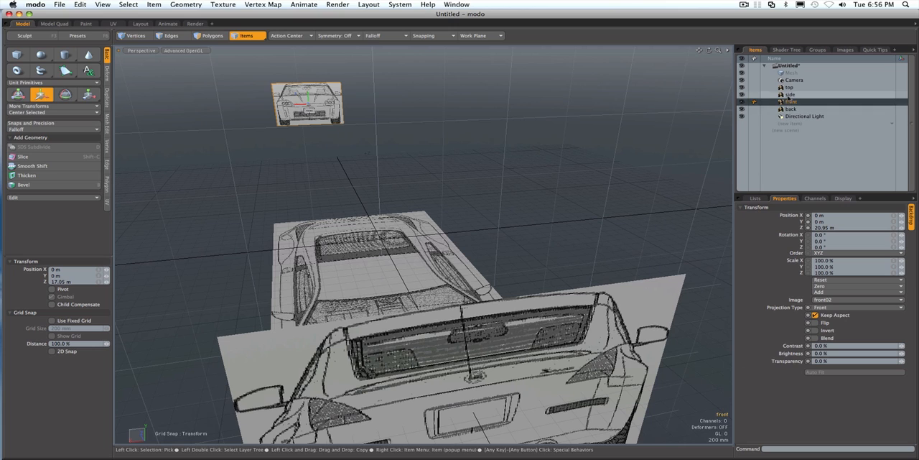
click(791, 87)
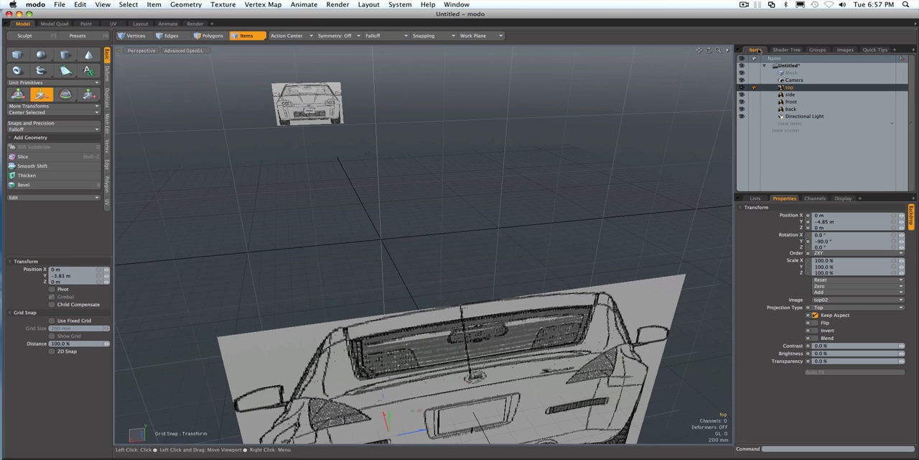
click(793, 109)
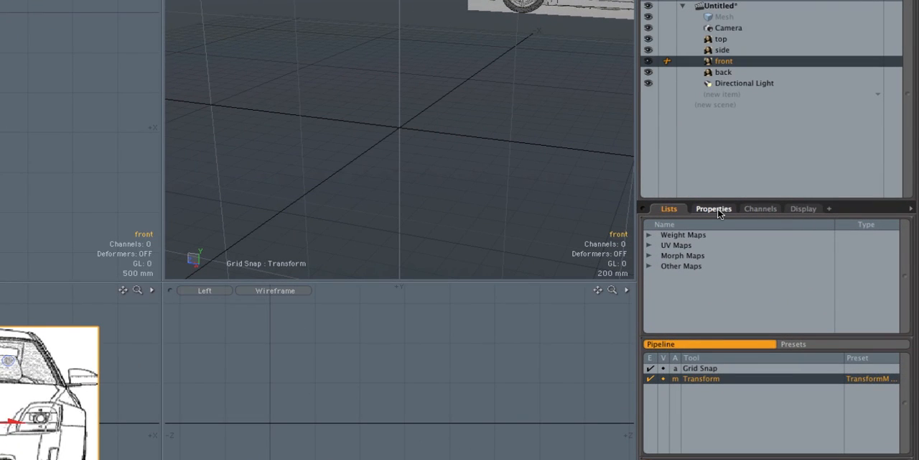
mouse_move(718, 211)
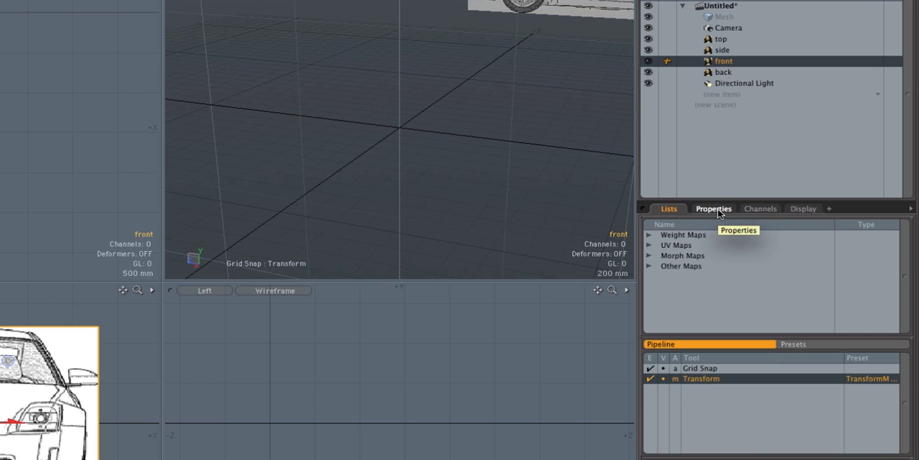
Set Brightness to -60% on the front, back and side backdrops
click(713, 209)
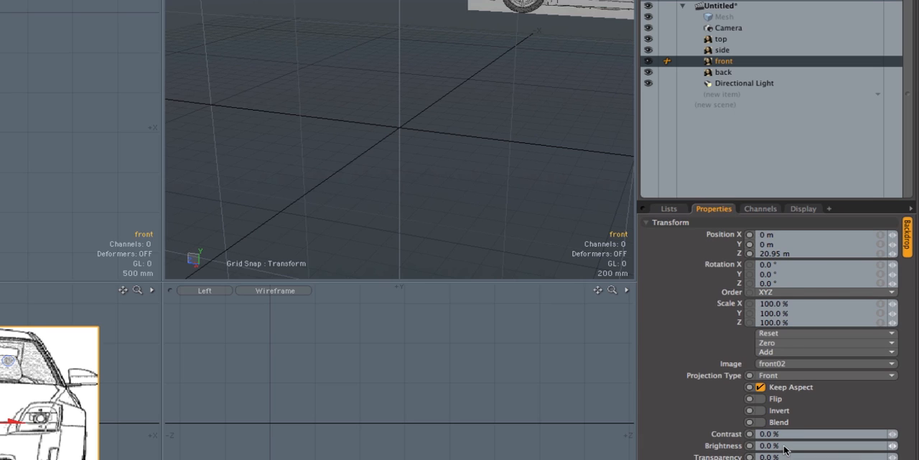
click(769, 446)
text(-60)
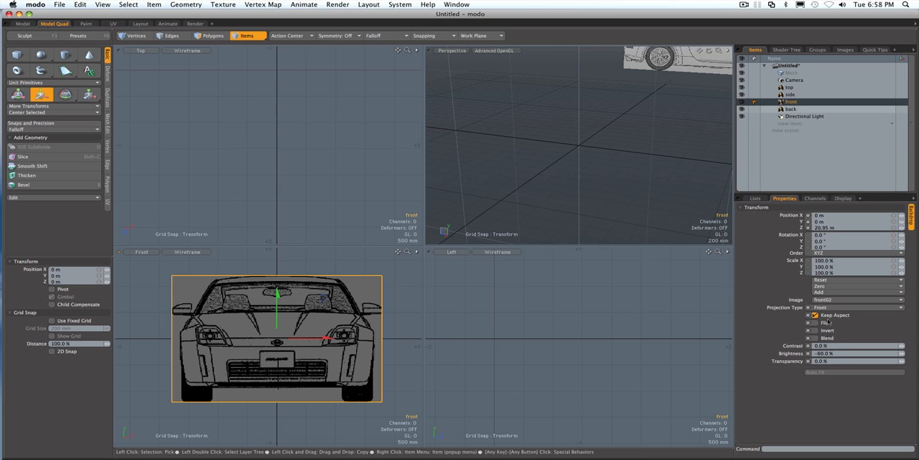
click(789, 109)
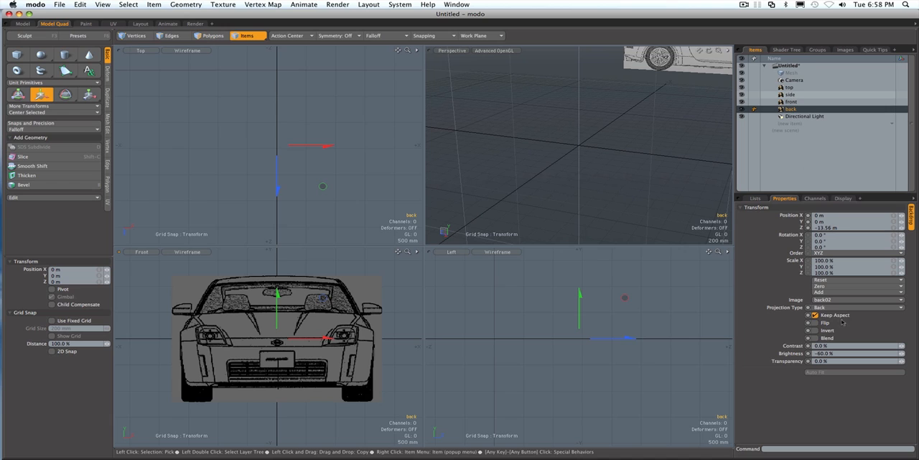
click(785, 94)
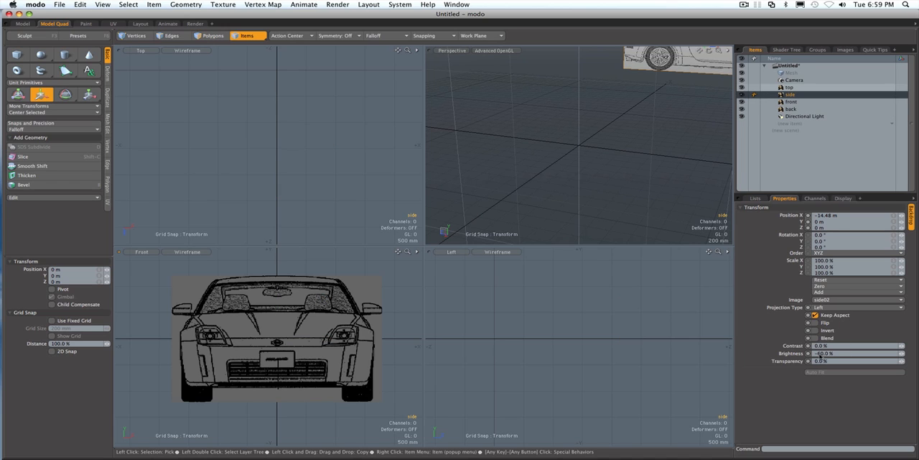
click(790, 84)
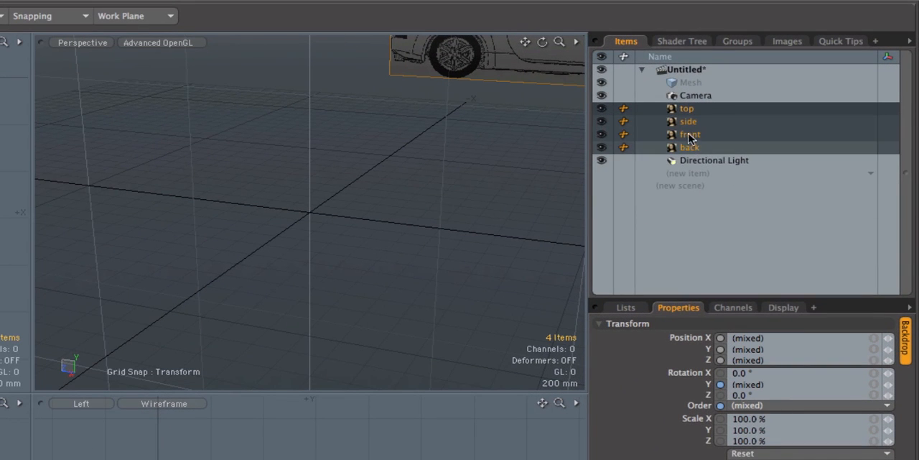
Parent top, side, front and back to a new group locator renamed 'backdrops'
right_click(689, 134)
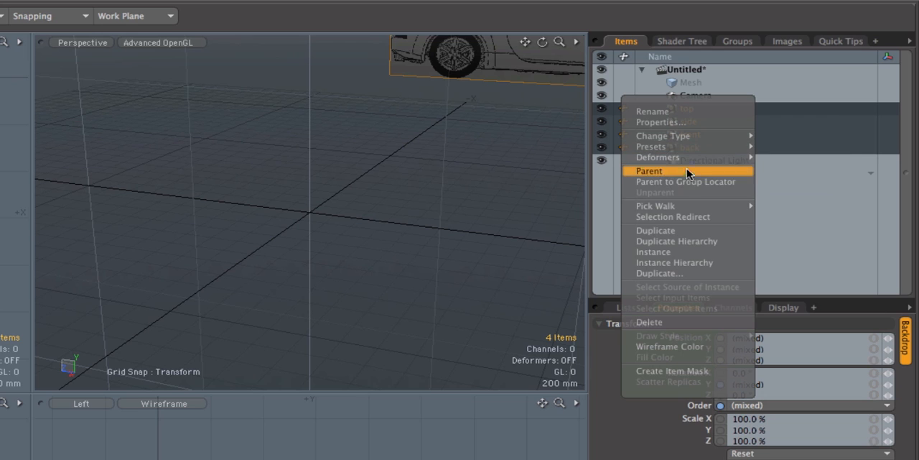
mouse_move(688, 182)
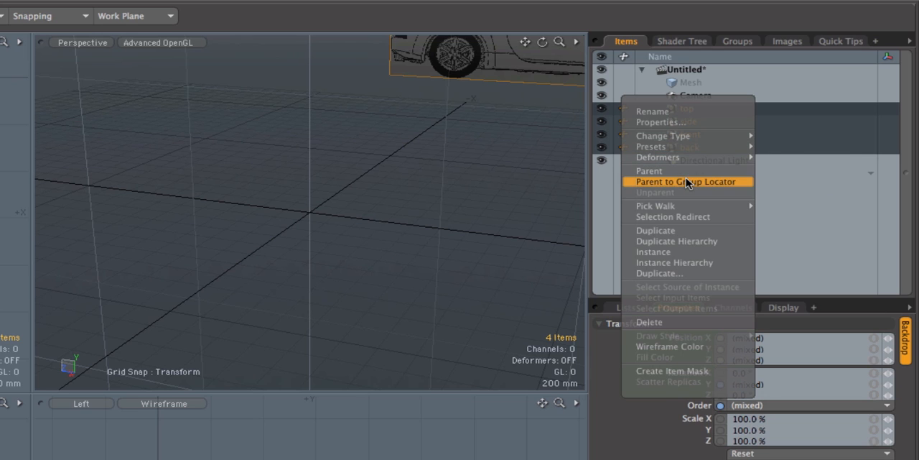
click(690, 181)
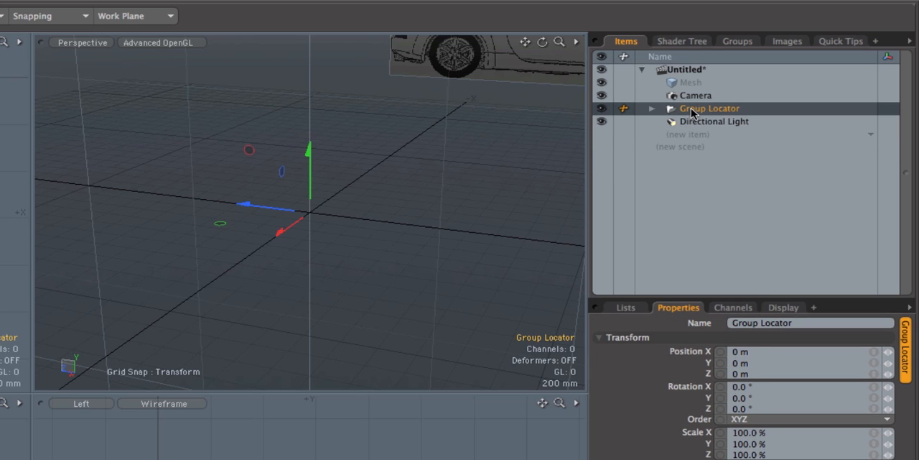
double_click(710, 107)
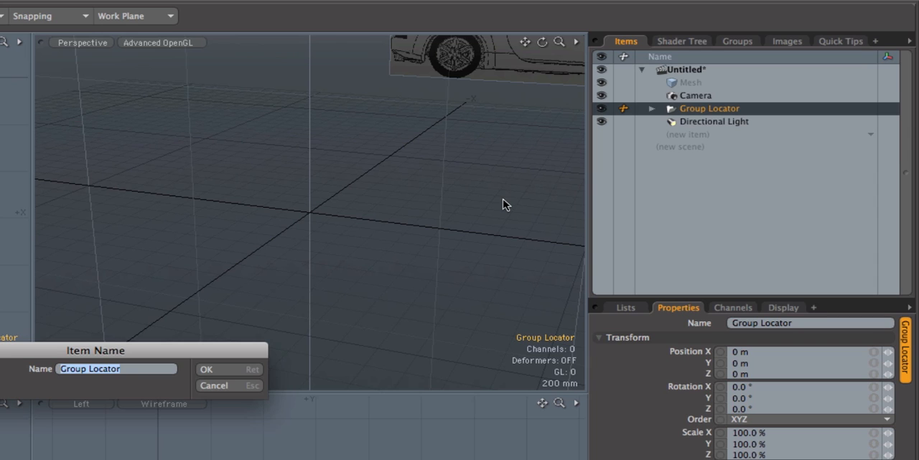
text(backdrops)
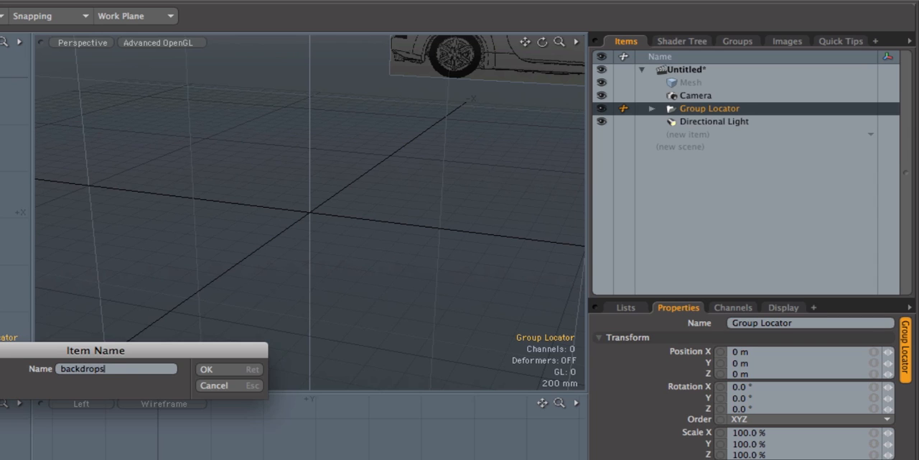
click(209, 369)
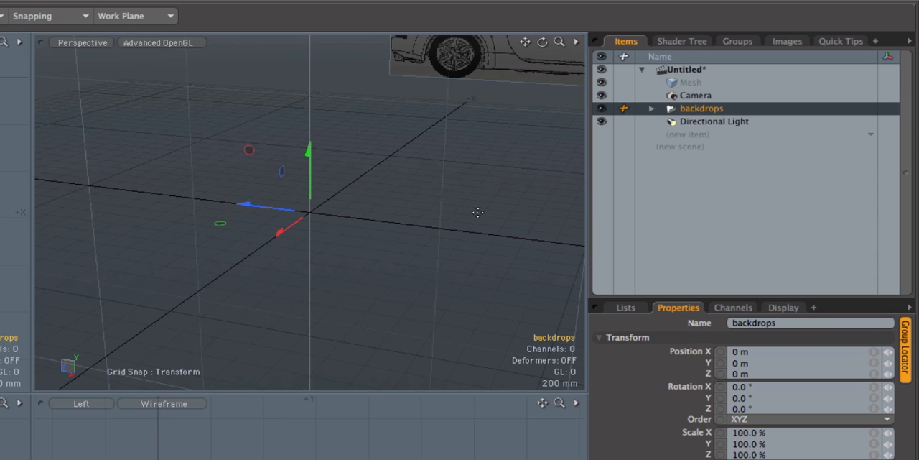
drag(478, 212, 397, 164)
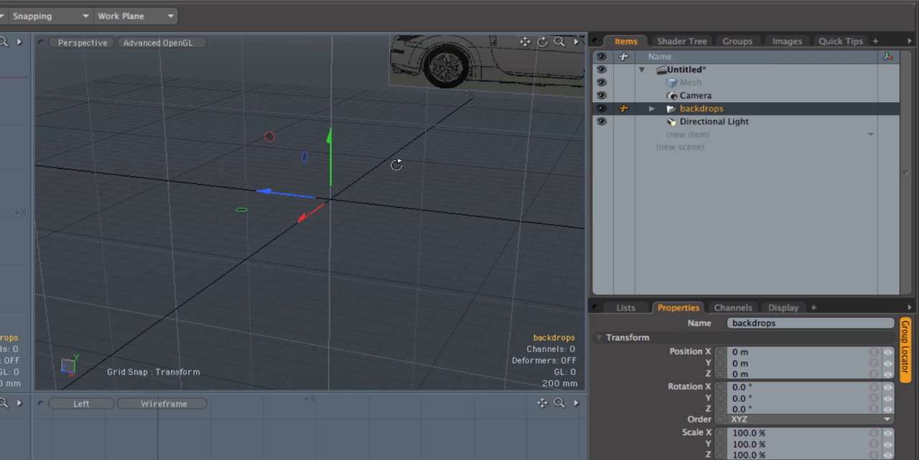